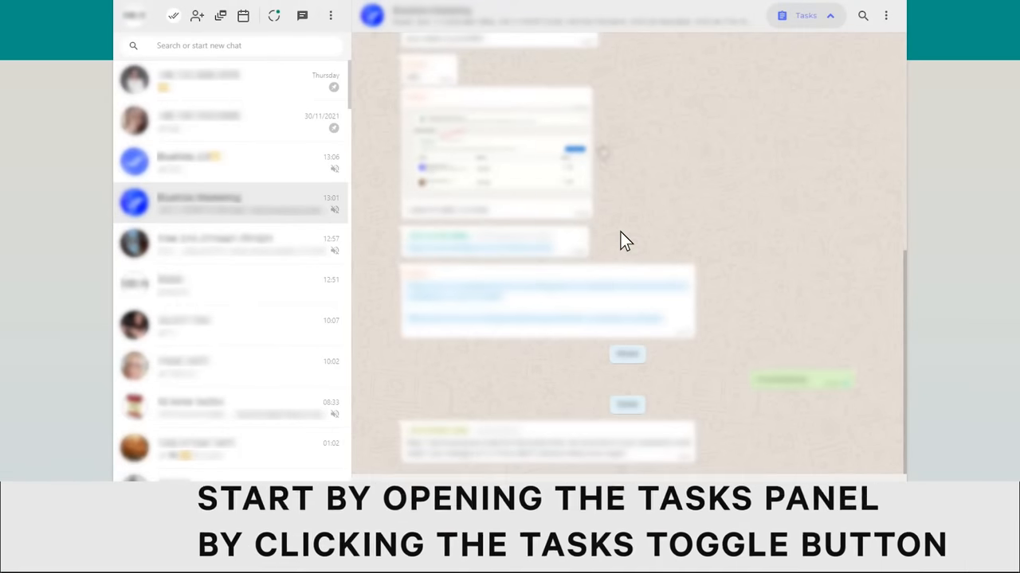
pyautogui.moveTo(697, 162)
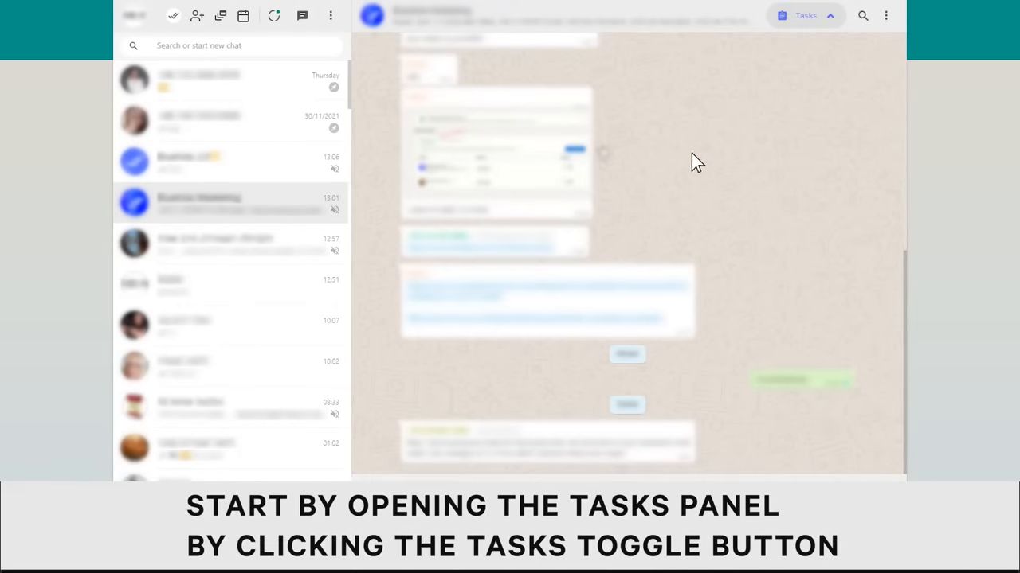
# Step: Open the Blueticks tasks panel from the chat header's Tasks toggle
pyautogui.click(805, 15)
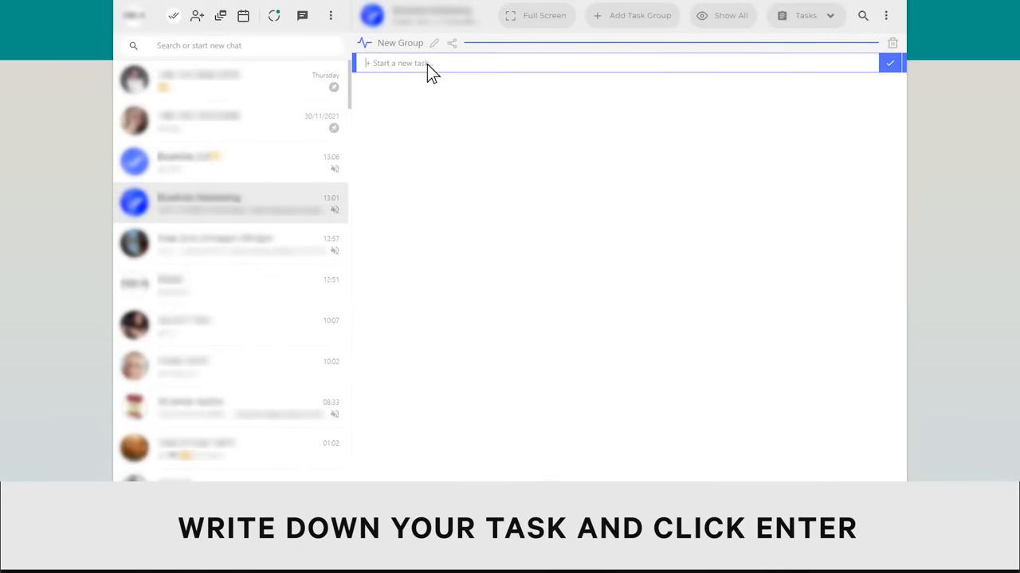
# Step: Add and save the task 'Buy milk from the grocery store' in New Group
pyautogui.write('Buy milk from the grocery store')
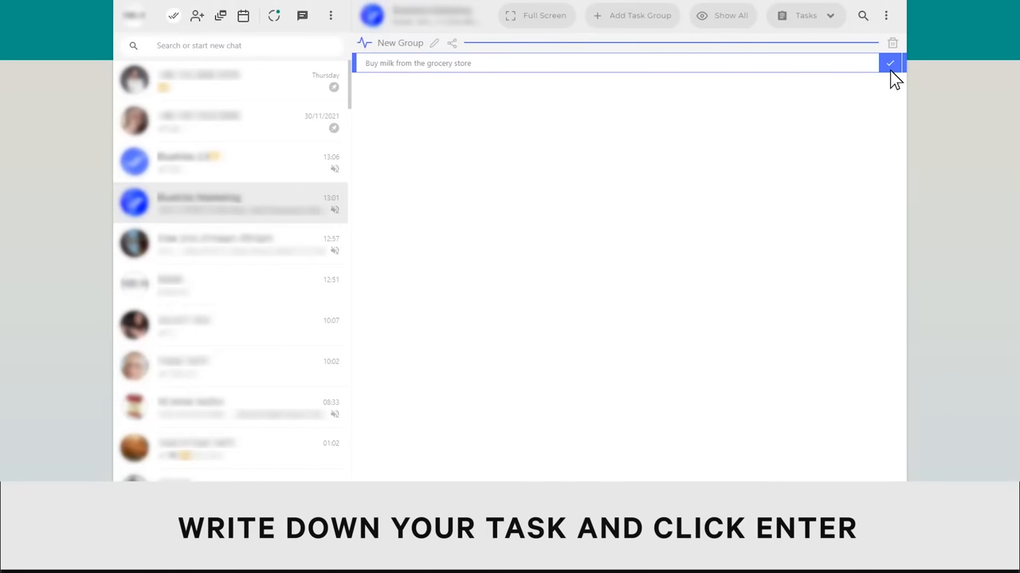
pyautogui.click(890, 63)
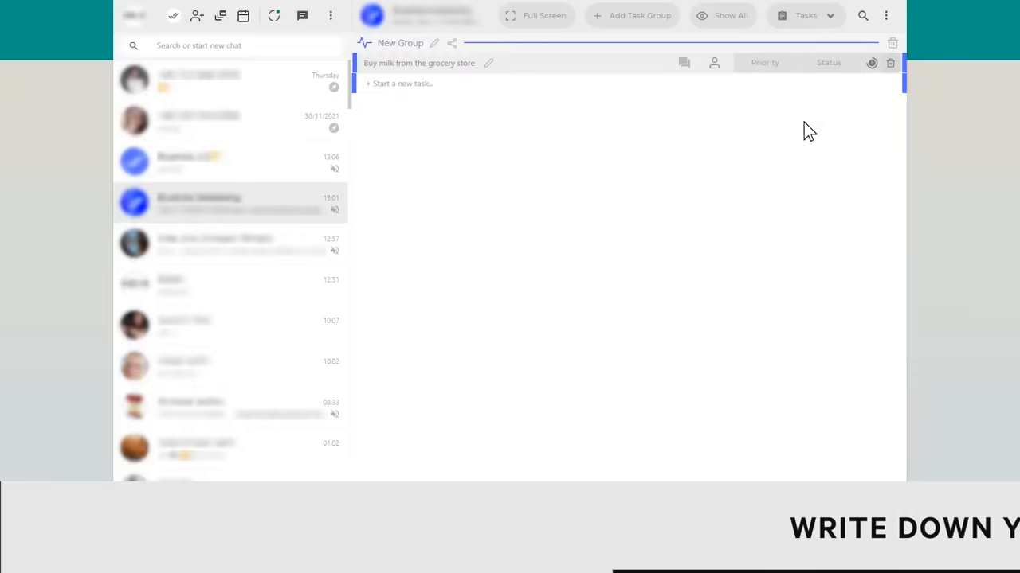
pyautogui.moveTo(625, 241)
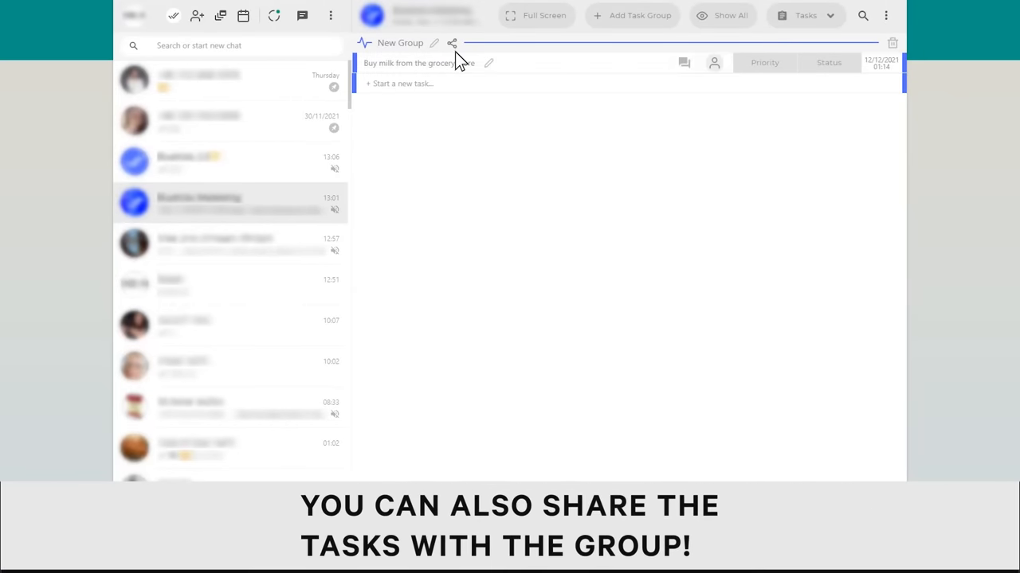
# Step: Share the New Group board with the chat, agree to the invitation, and reopen Tasks
pyautogui.click(452, 43)
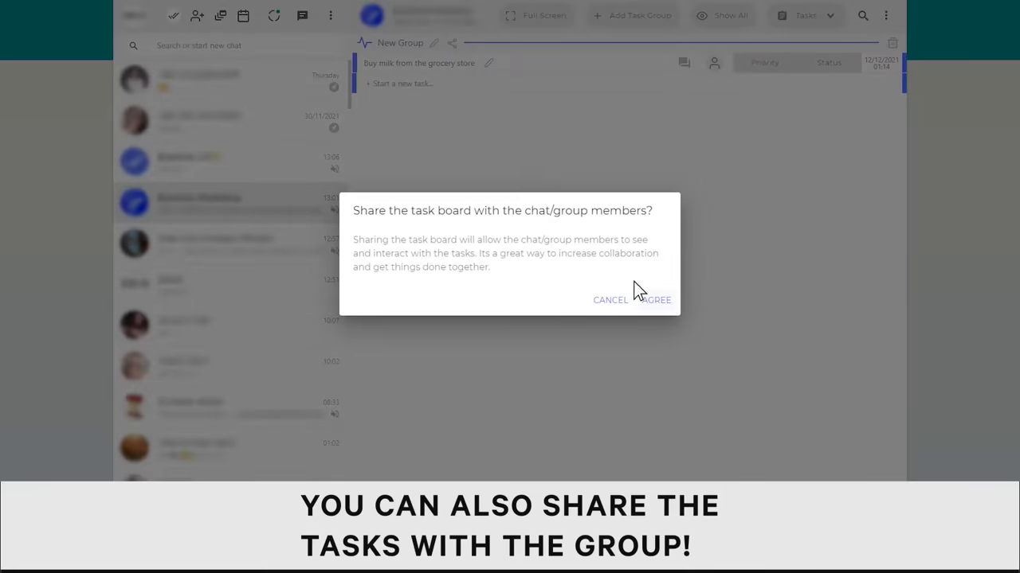
pyautogui.click(654, 300)
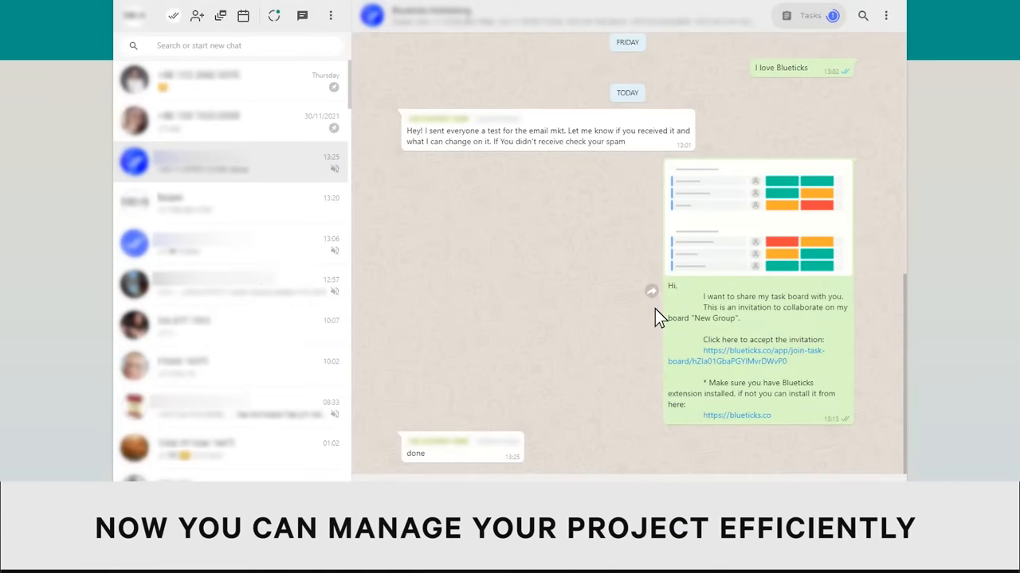
pyautogui.click(745, 355)
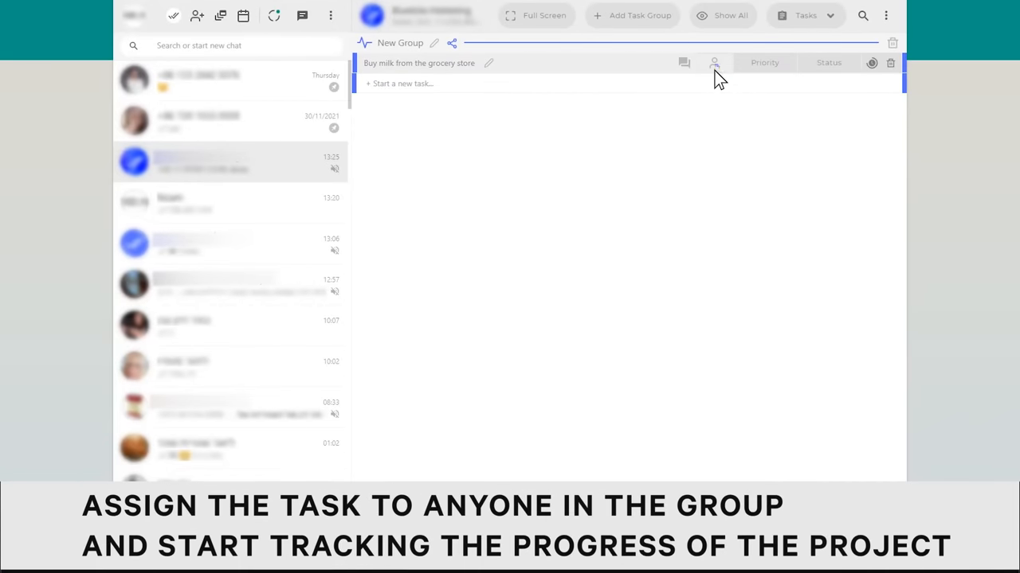
# Step: Give the milk task an assignee, Low priority and 'Working on it' status
pyautogui.click(714, 63)
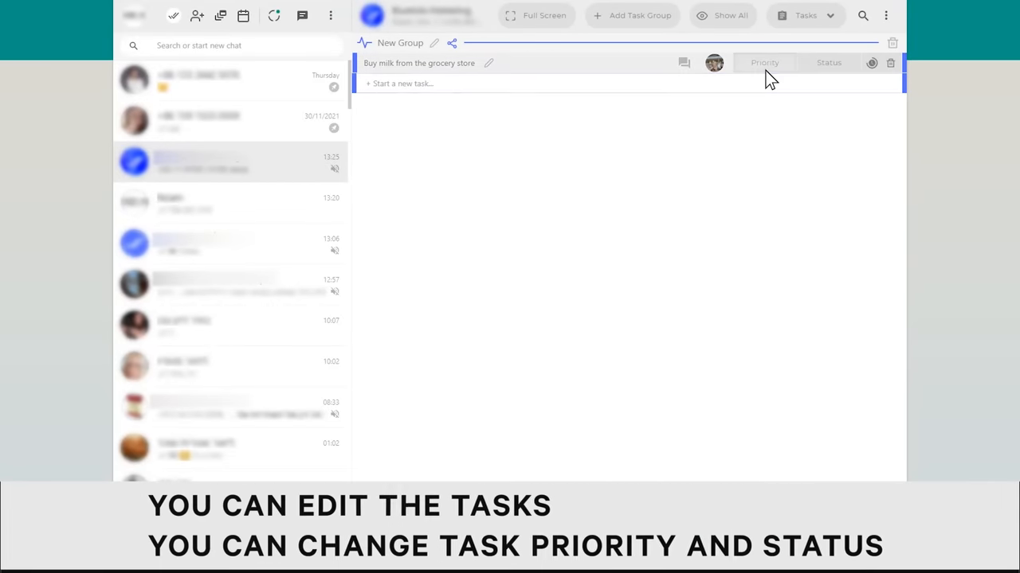
pyautogui.click(764, 62)
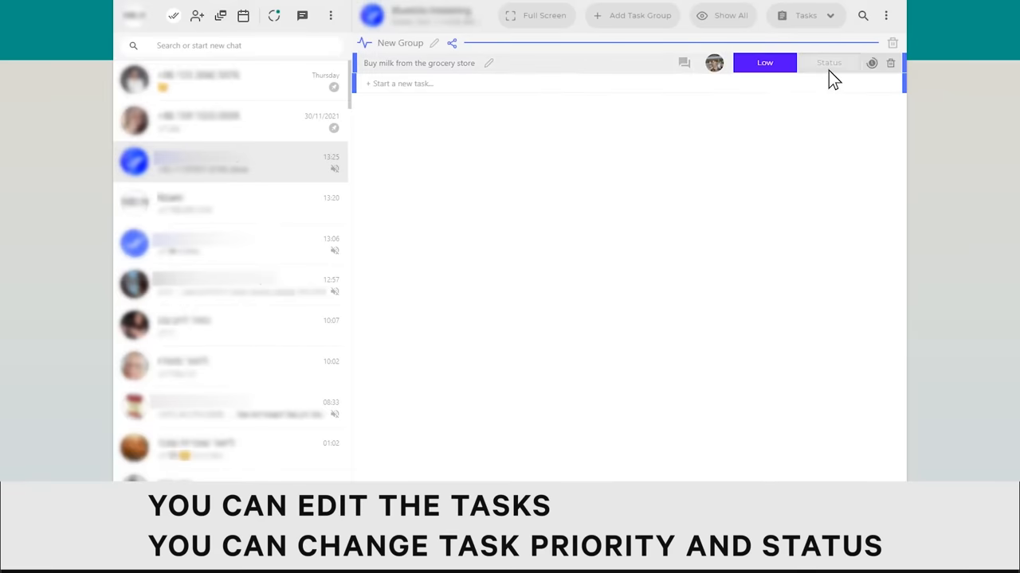
pyautogui.click(828, 63)
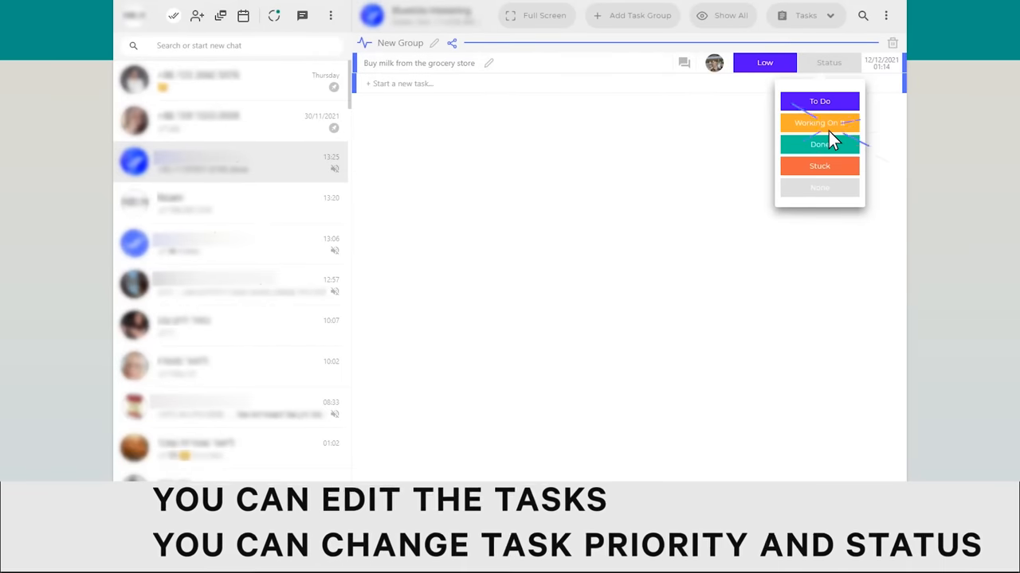
pyautogui.click(819, 123)
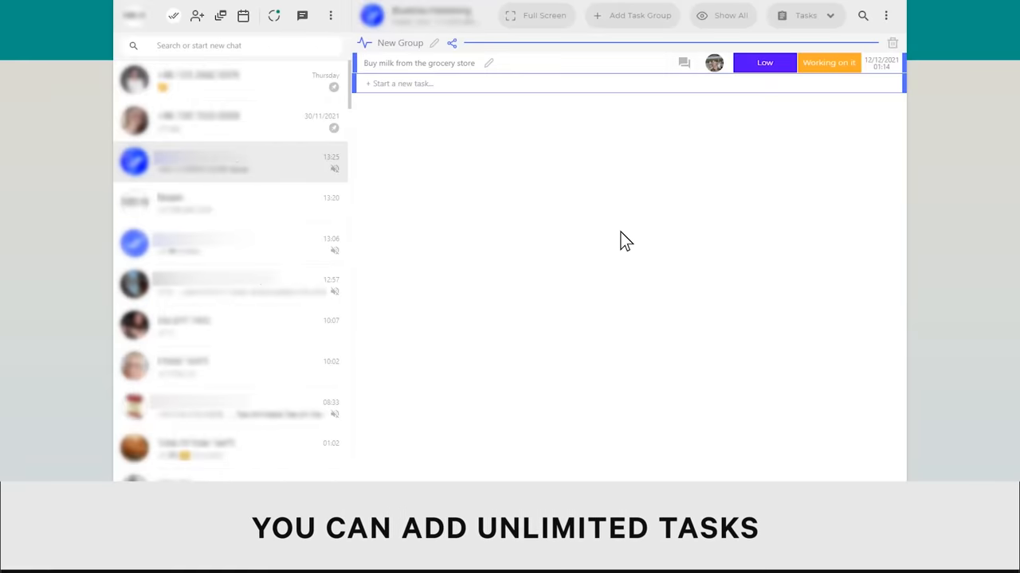
pyautogui.write('Buy chocolate from the grocery store')
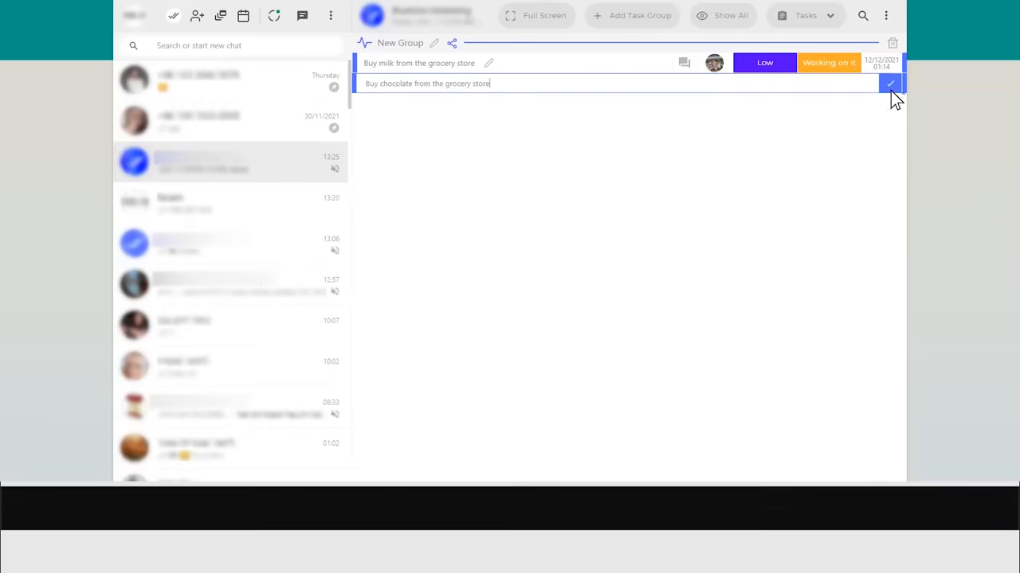
pyautogui.click(890, 83)
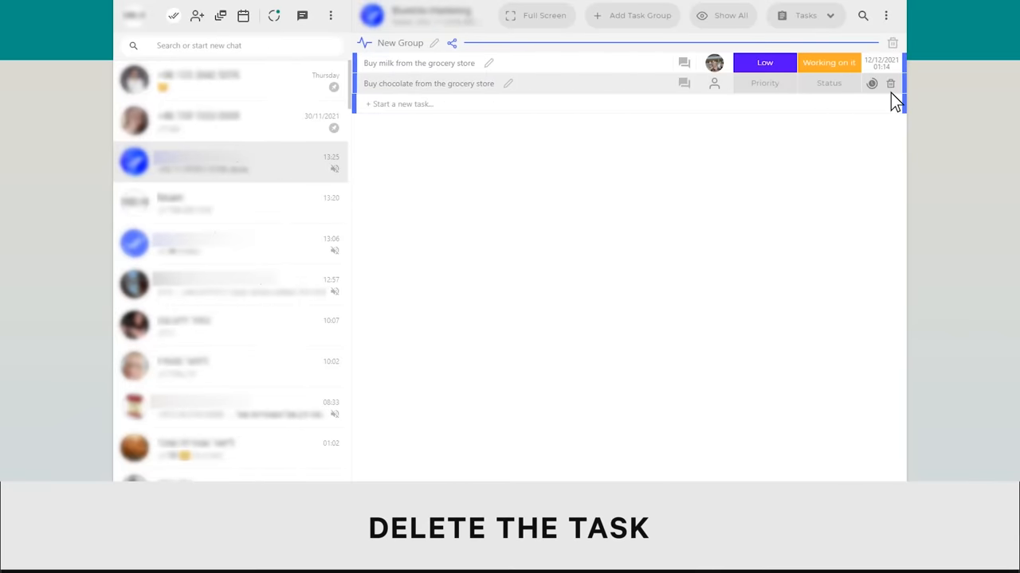
pyautogui.click(890, 82)
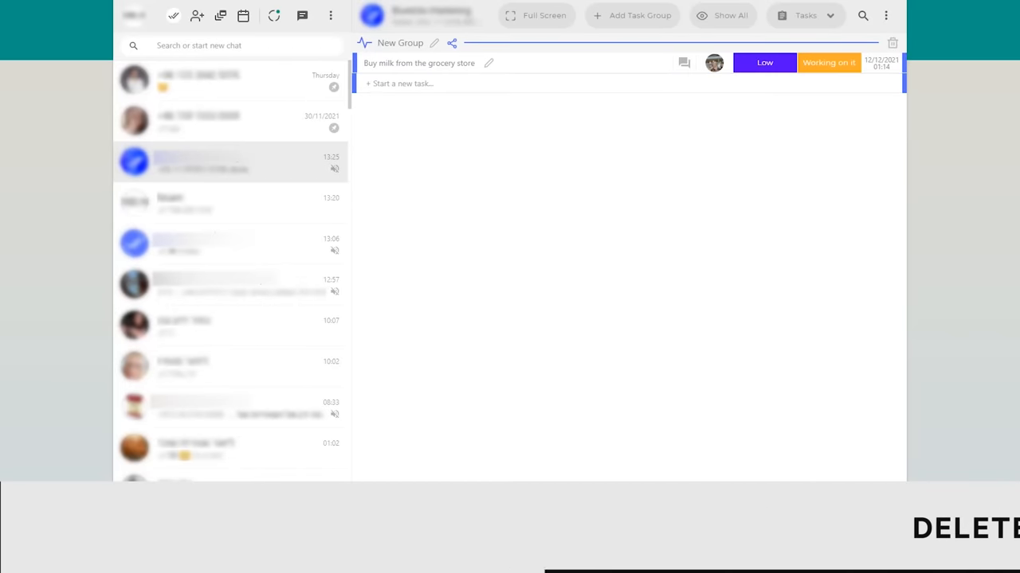